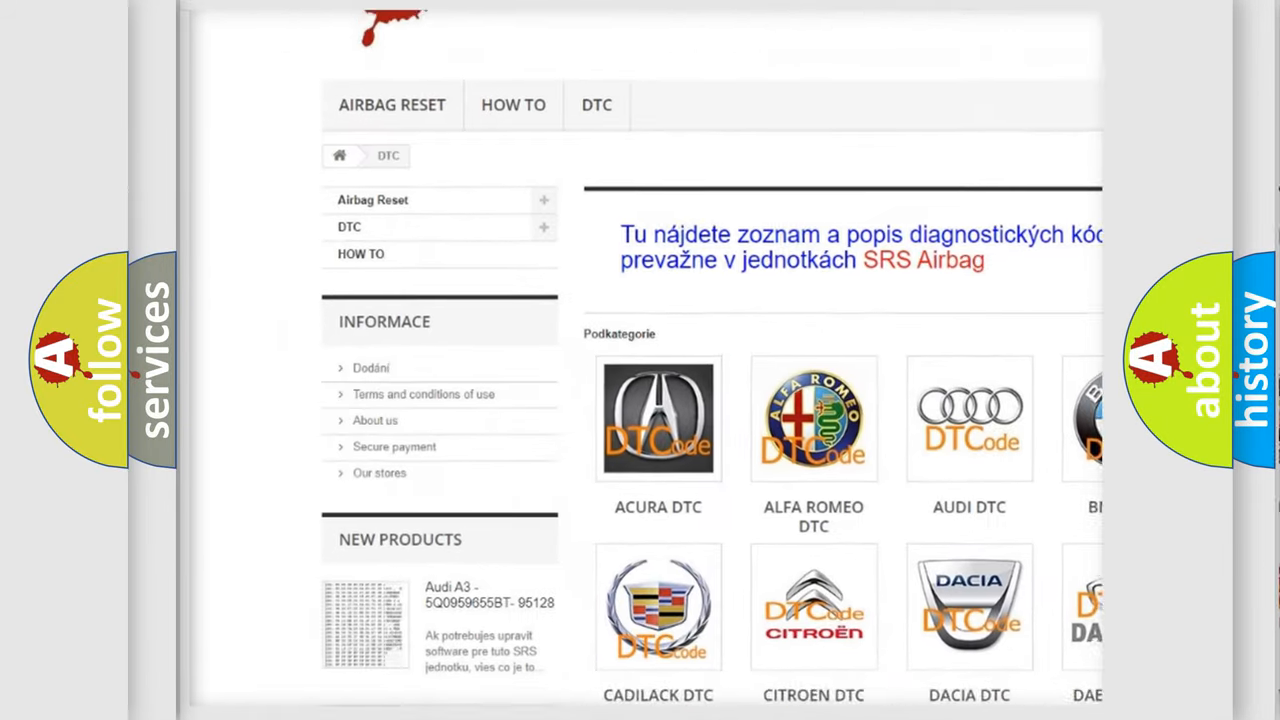
scroll("down", 3)
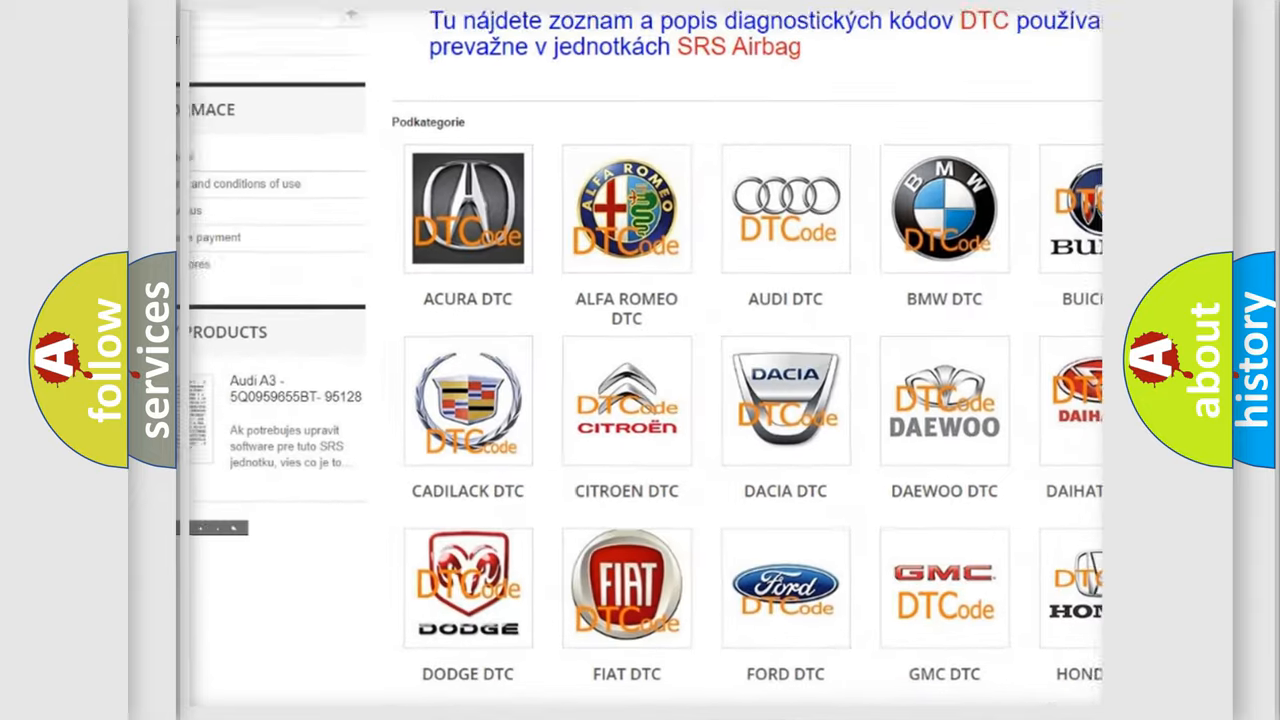
scroll("down", 3)
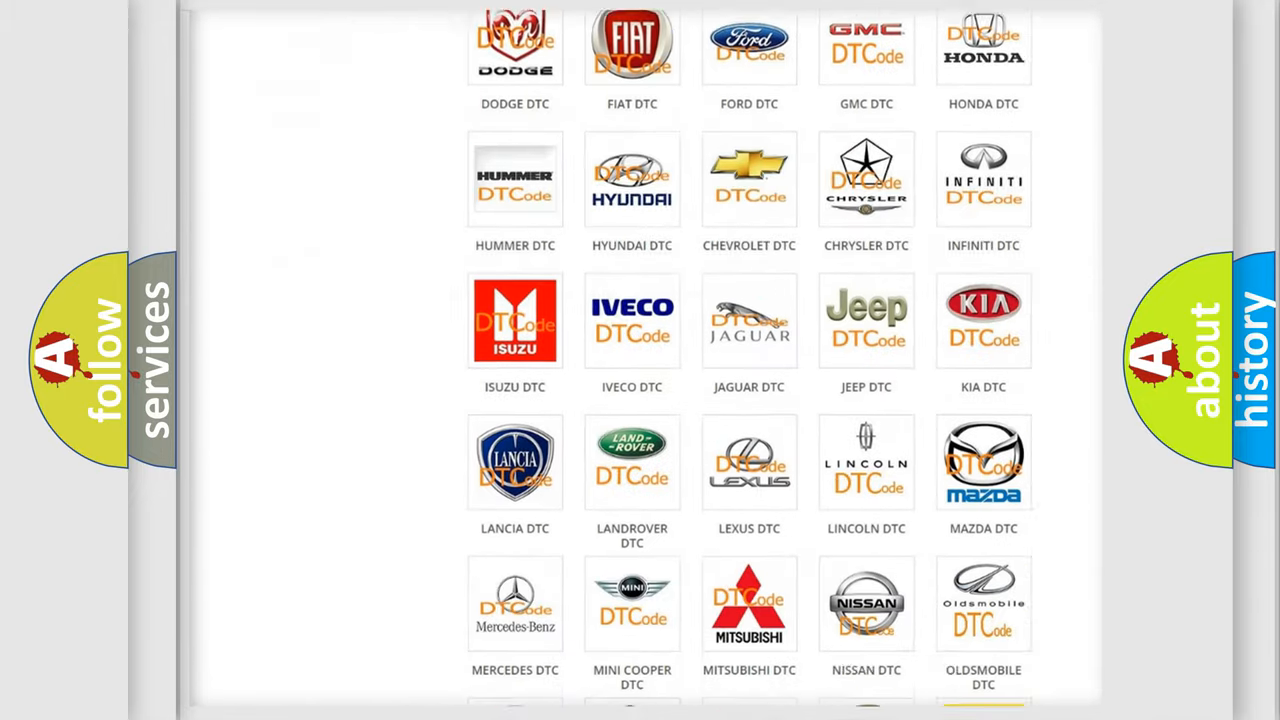
scroll("down", 3)
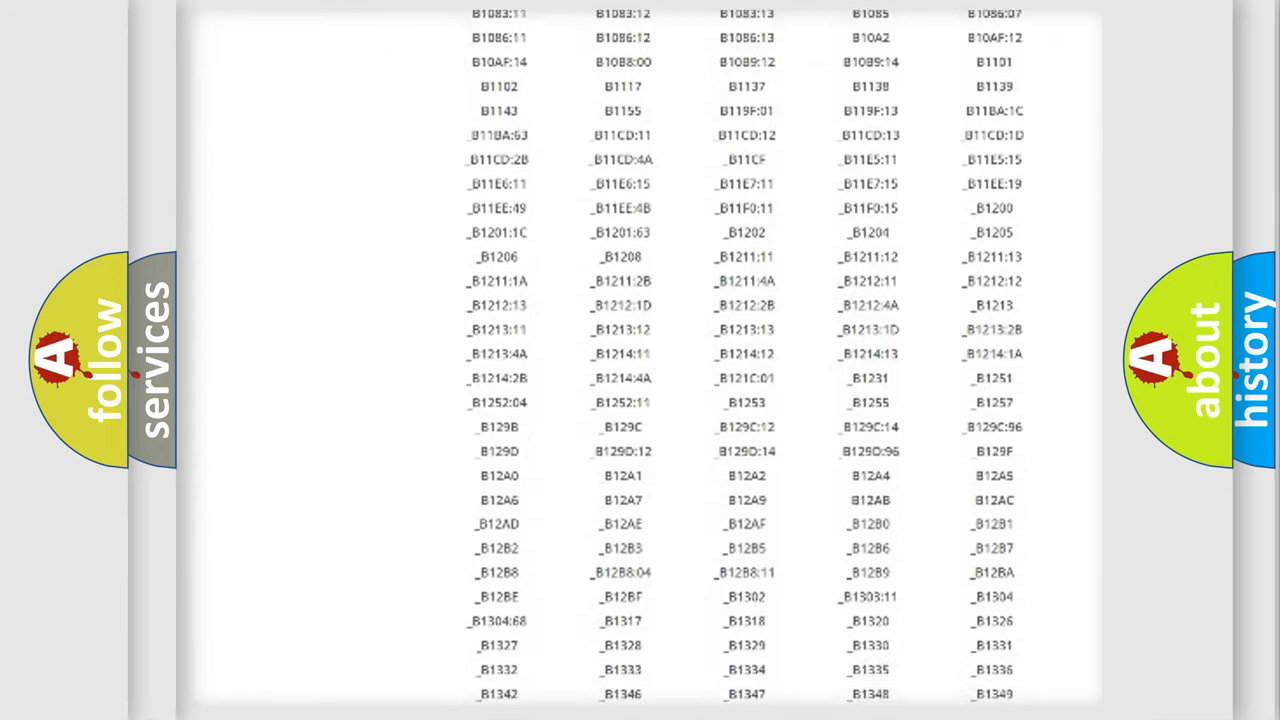
scroll("down", 3)
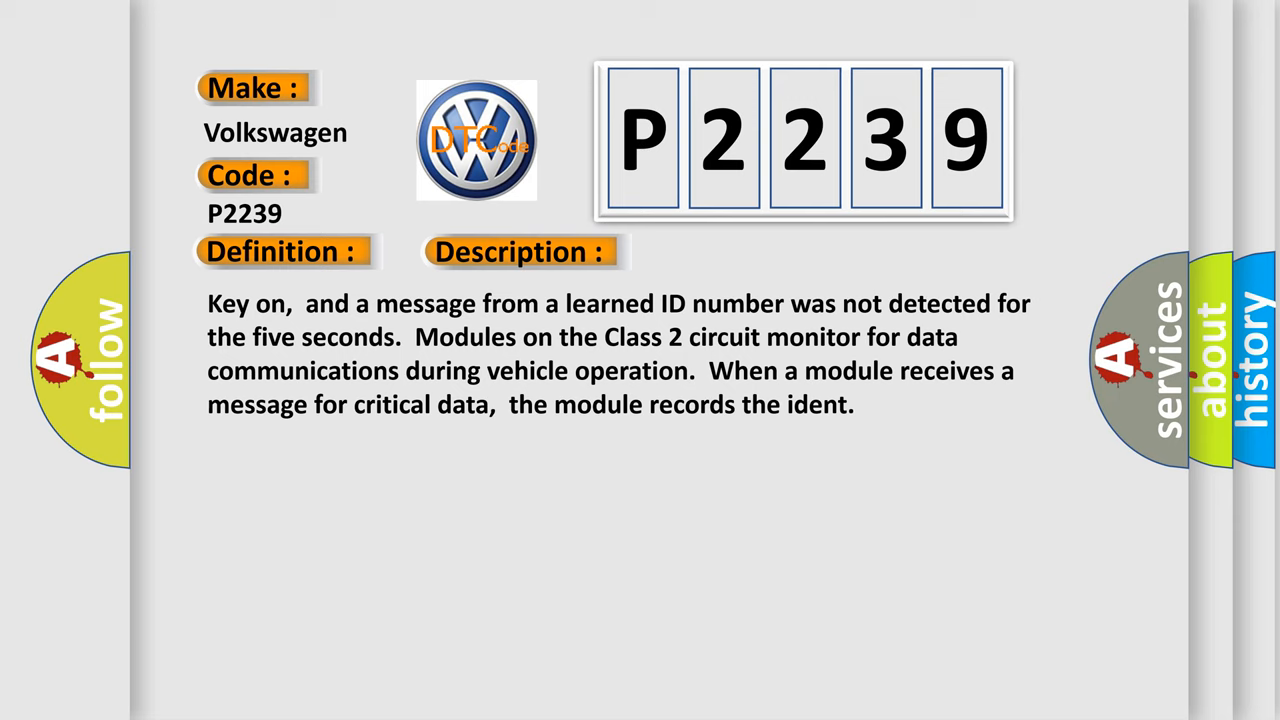
left_click(732, 252)
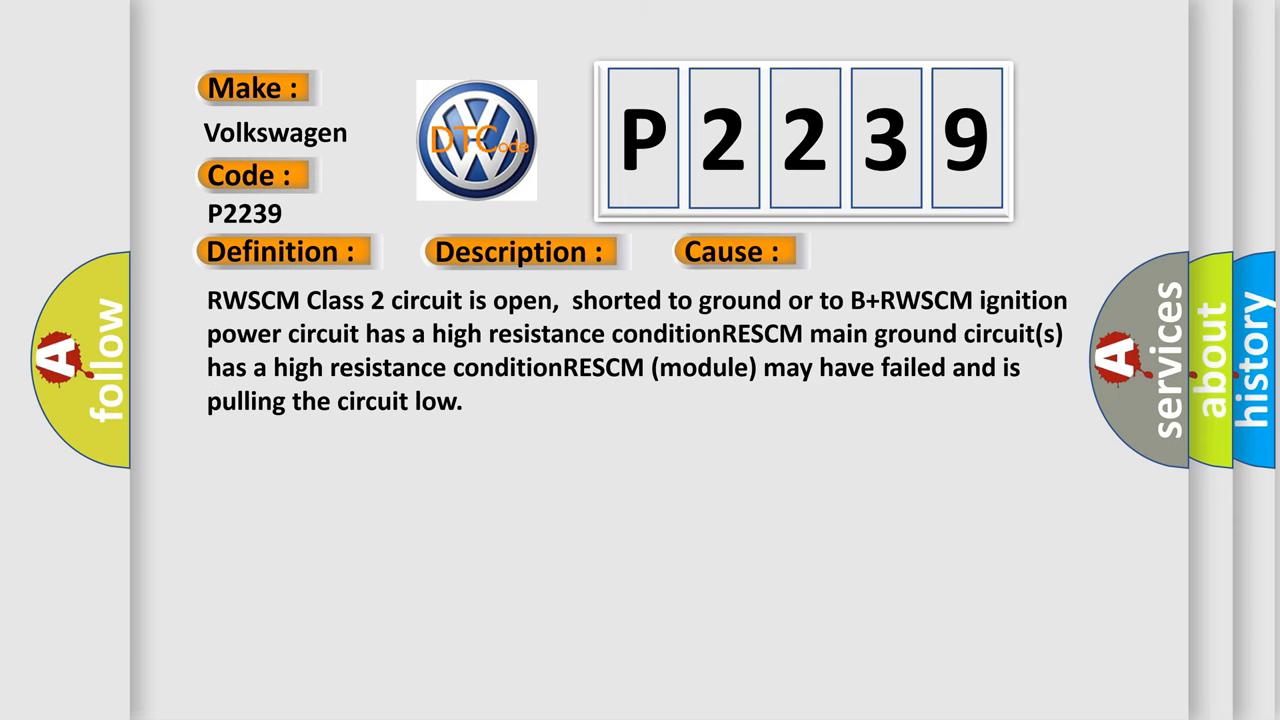